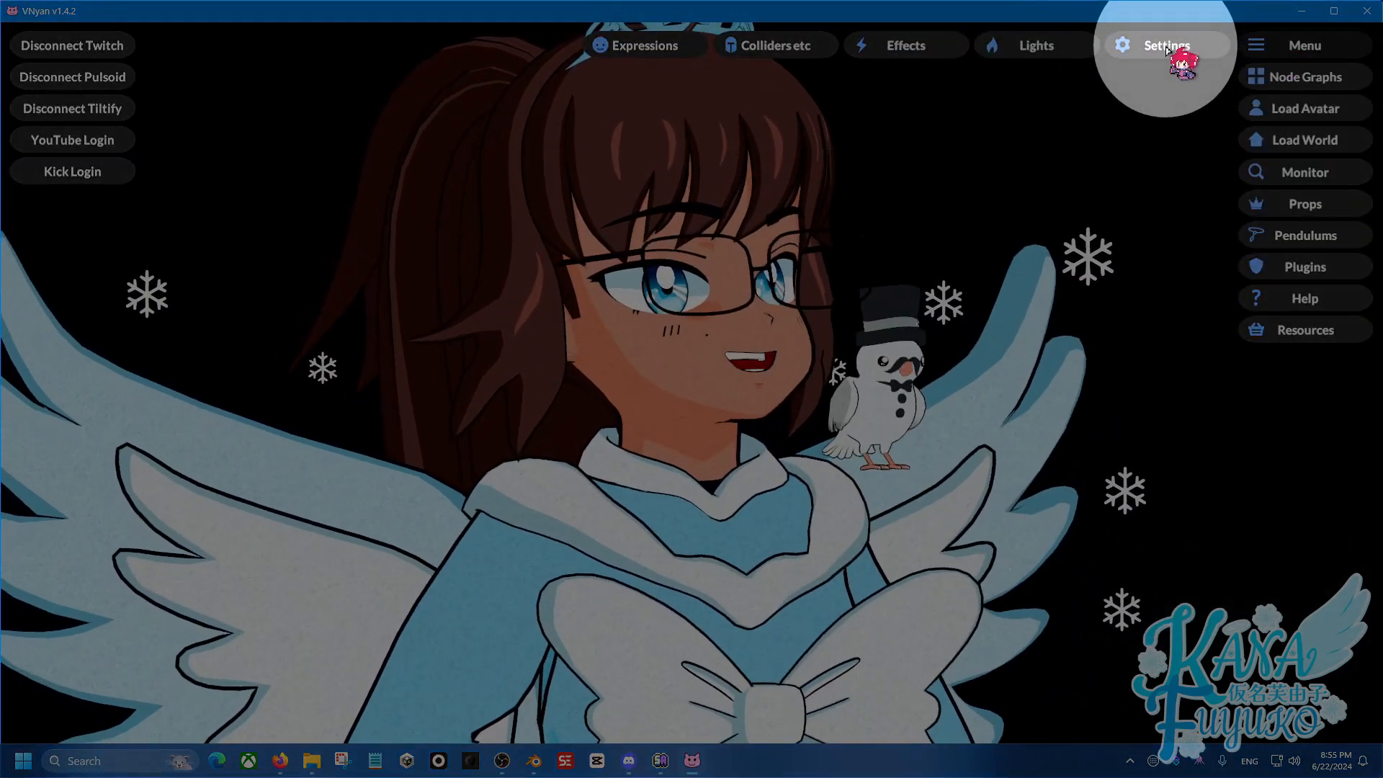
- Keep the current Tiltify campaign active in settings, then switch to the empty Tiltify graph
click(1166, 45)
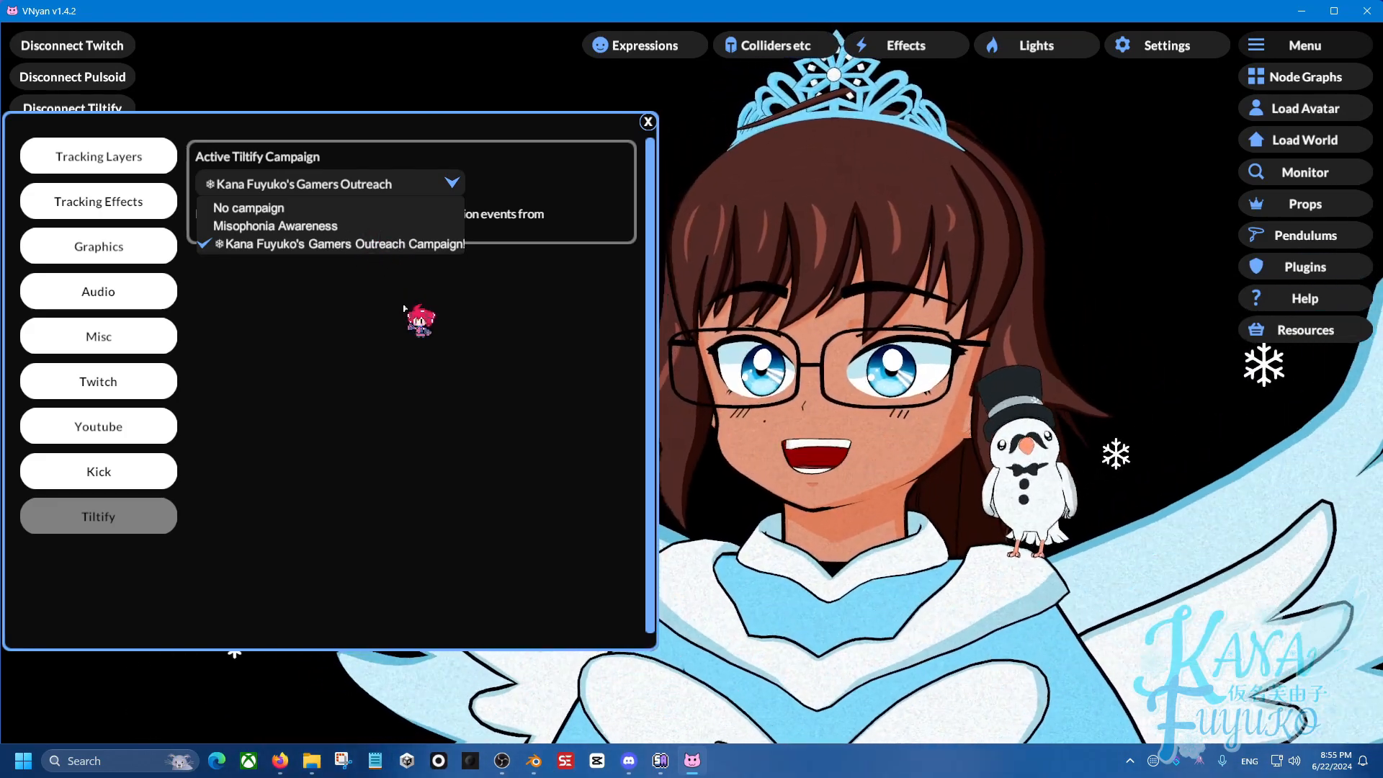
click(342, 244)
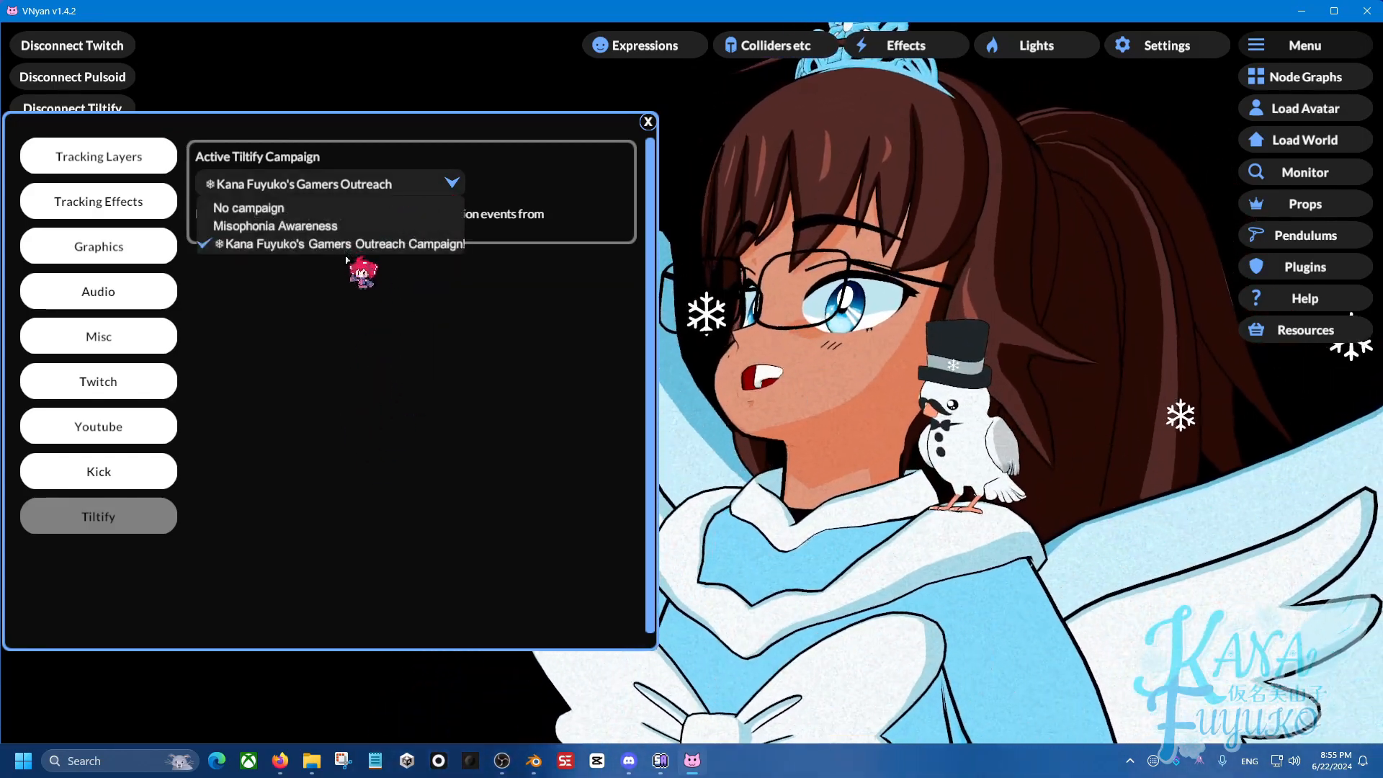
click(342, 244)
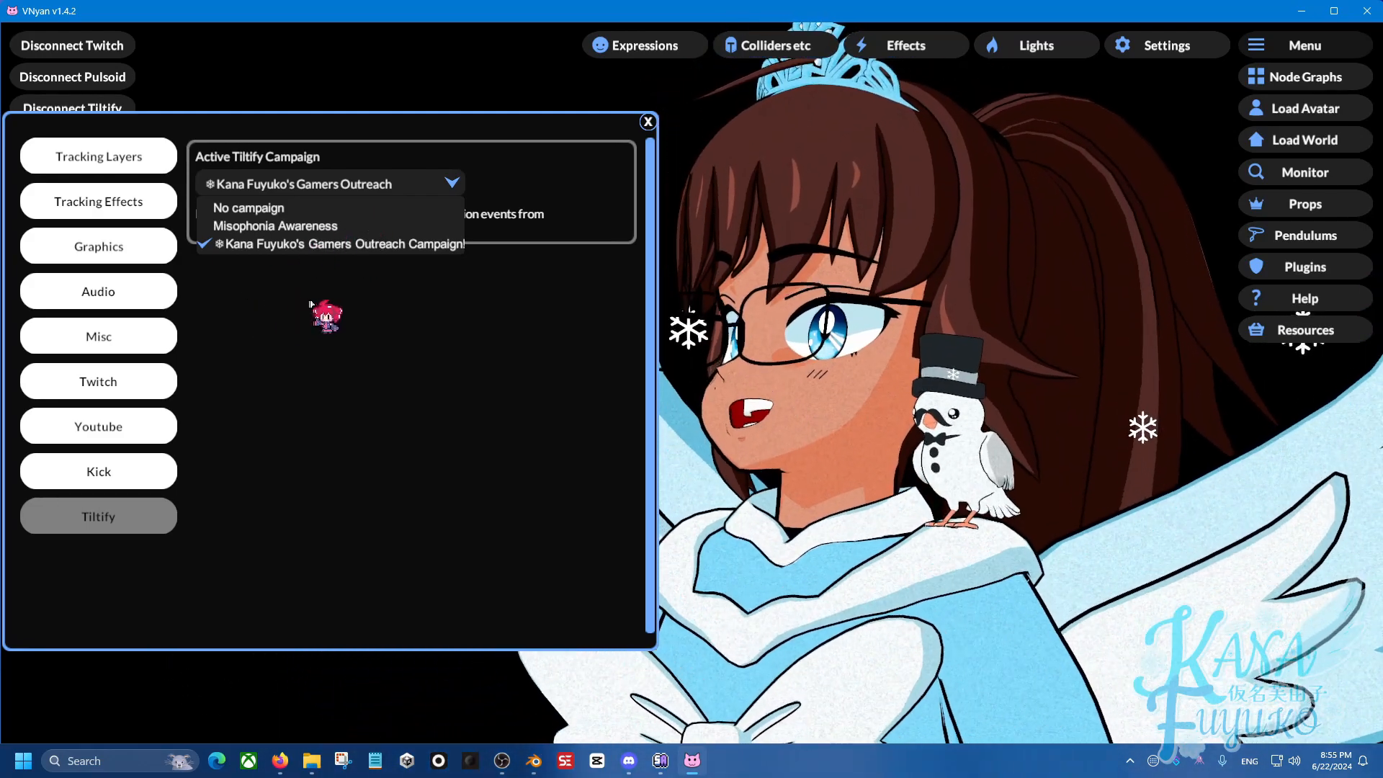
click(341, 243)
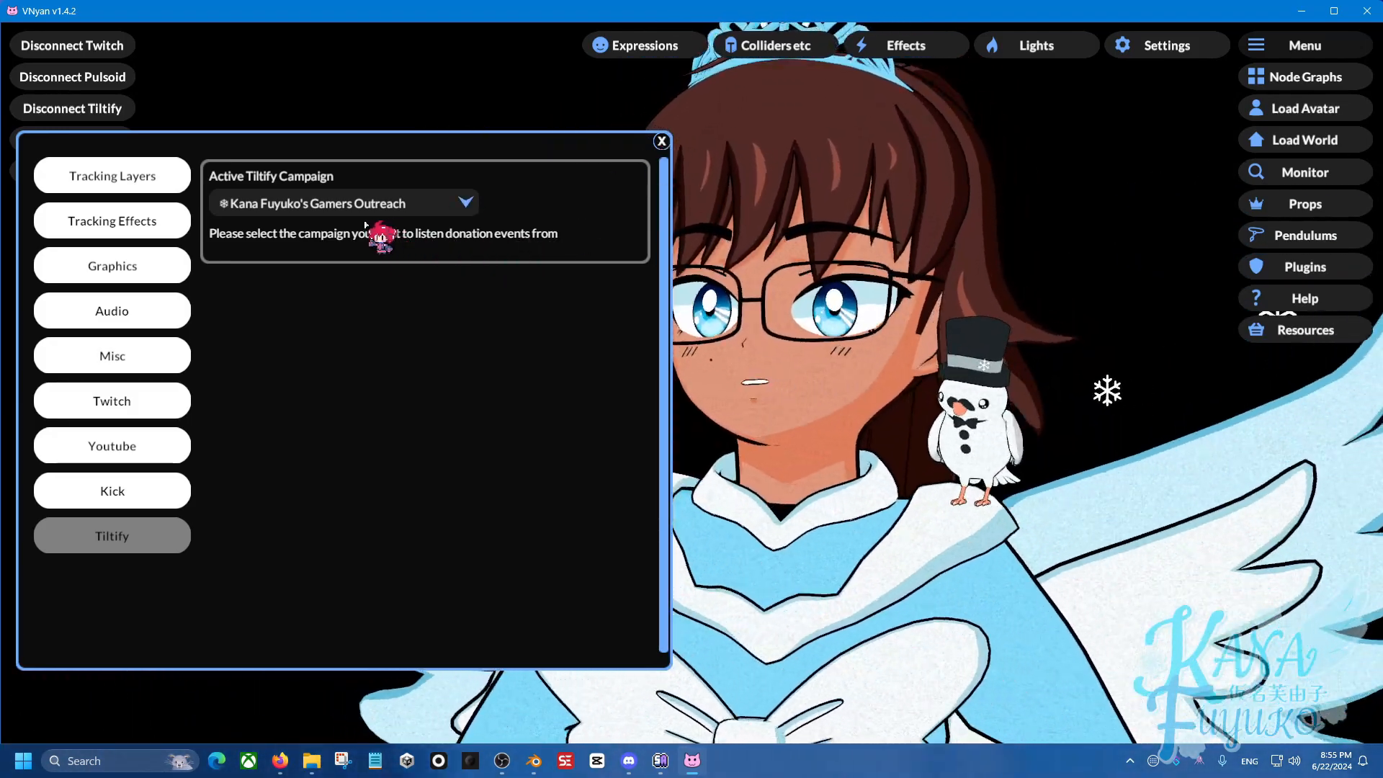
click(660, 141)
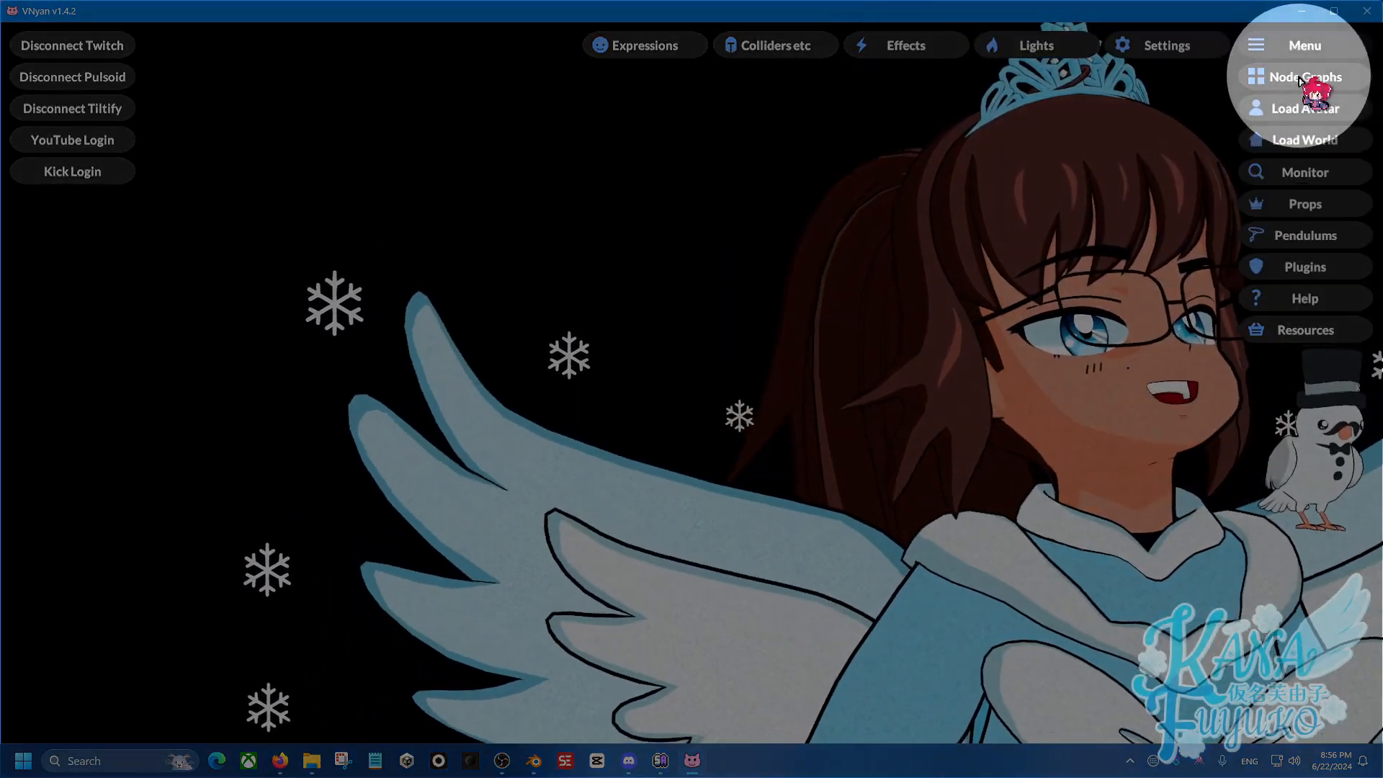
click(1305, 77)
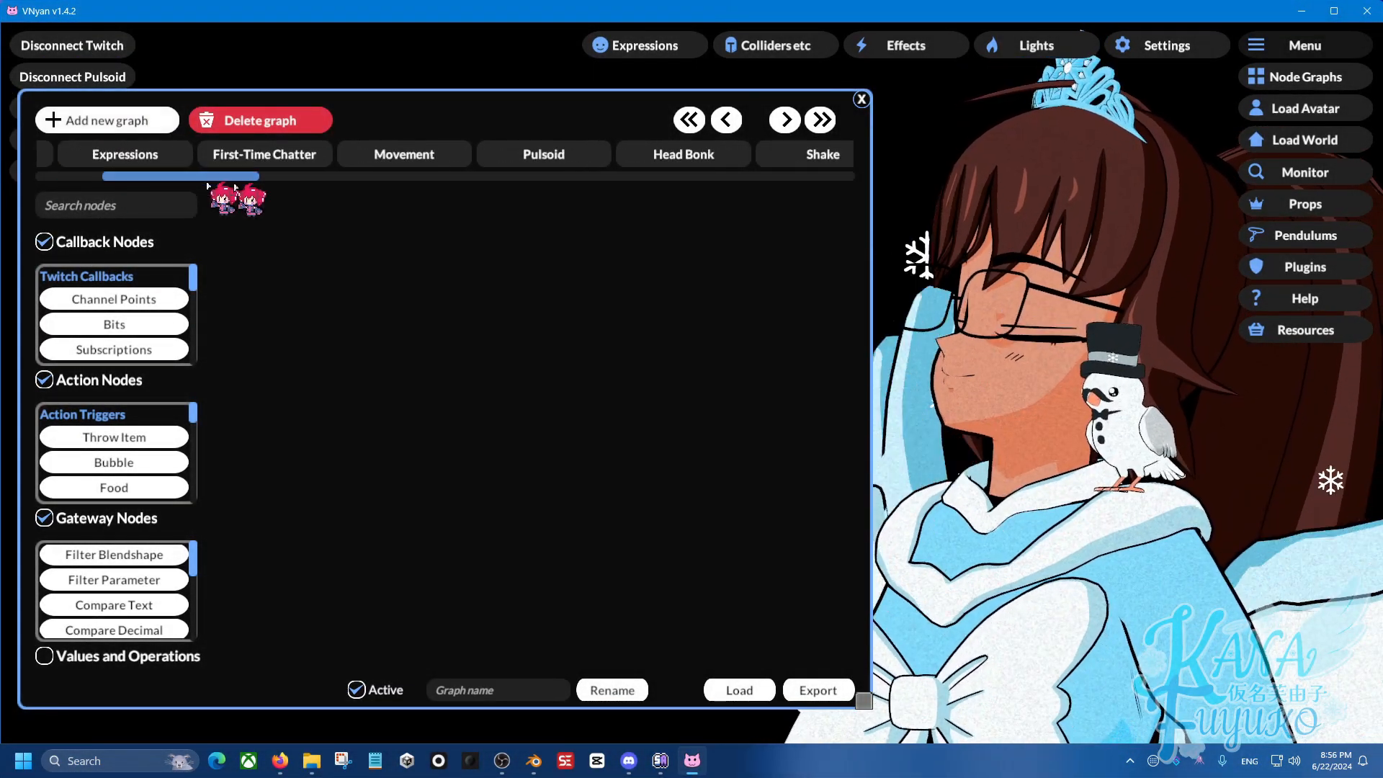
click(818, 119)
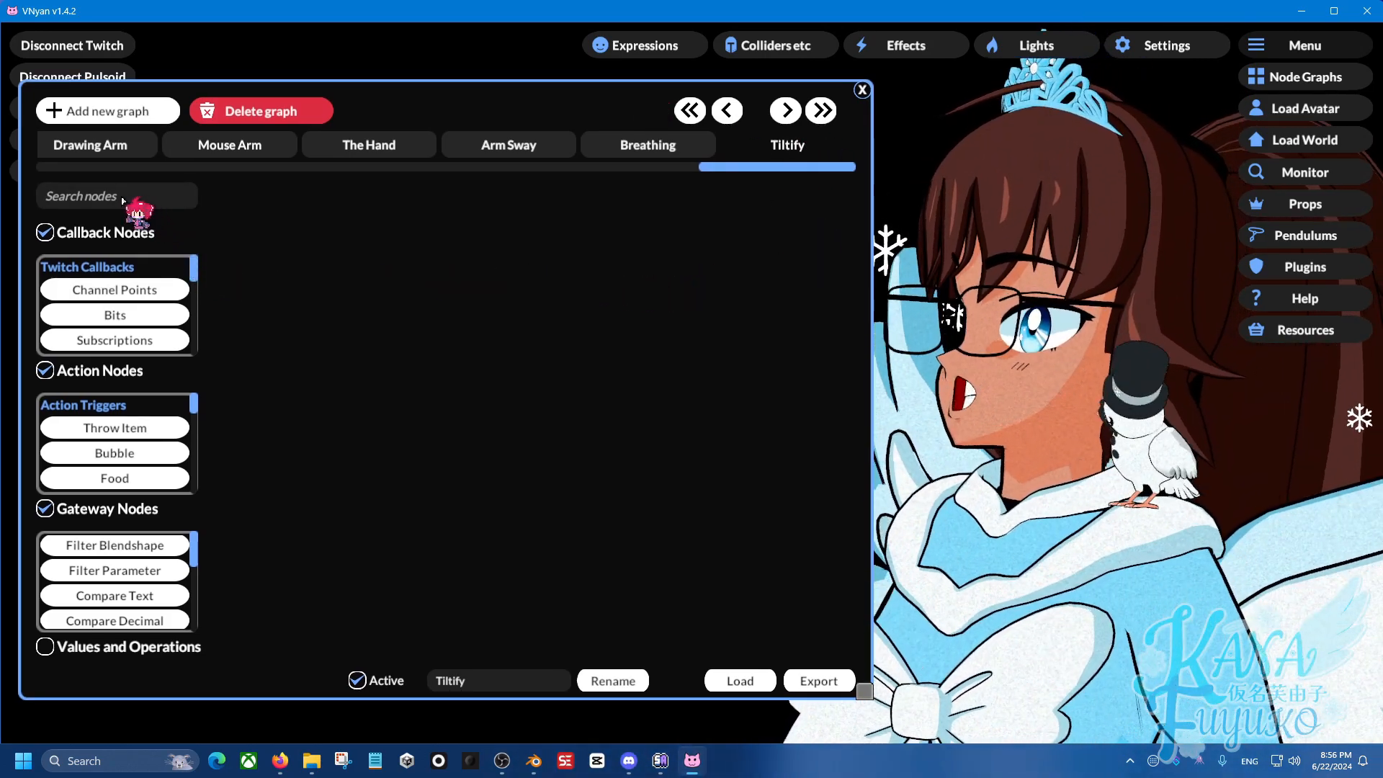
- Add a Tiltify Donation trigger node and wire it into a Confetti action node
text(Tilti)
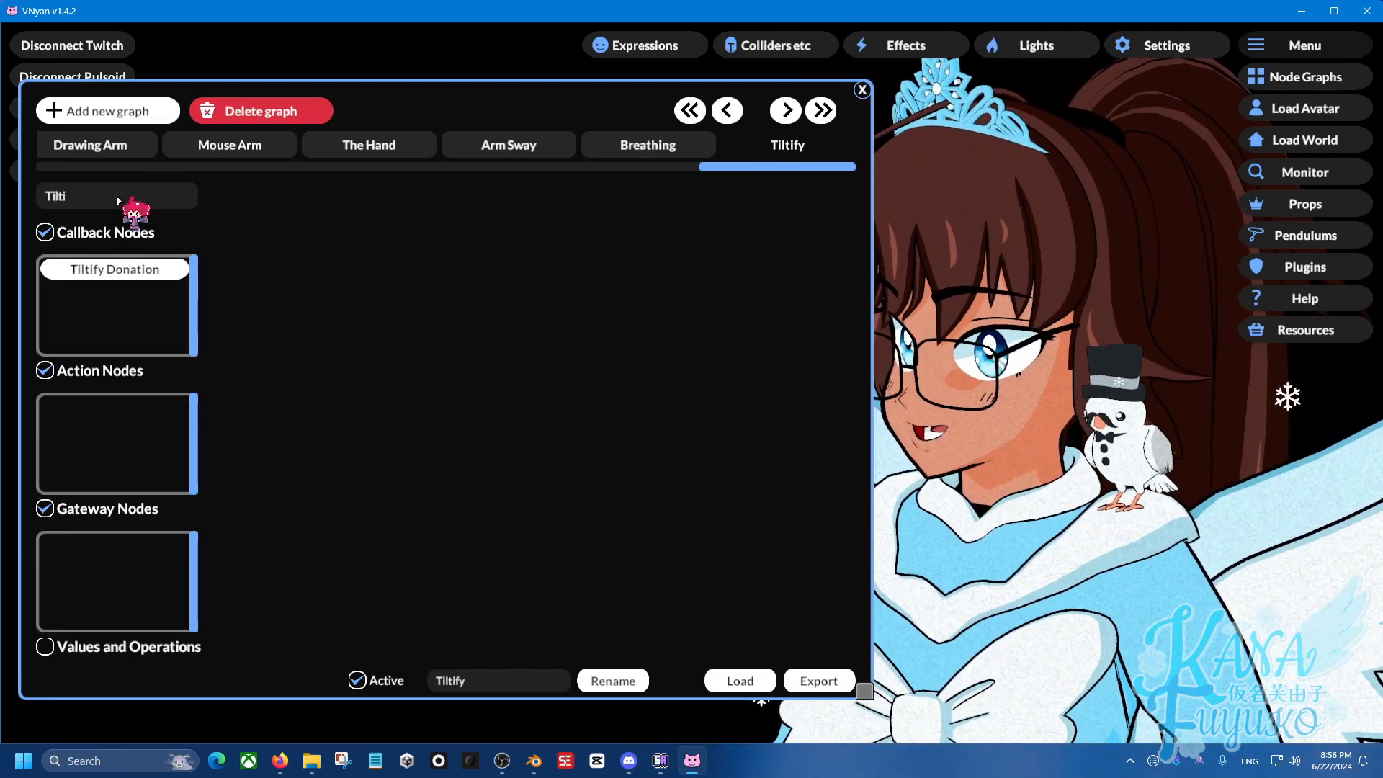
drag(115, 269, 535, 362)
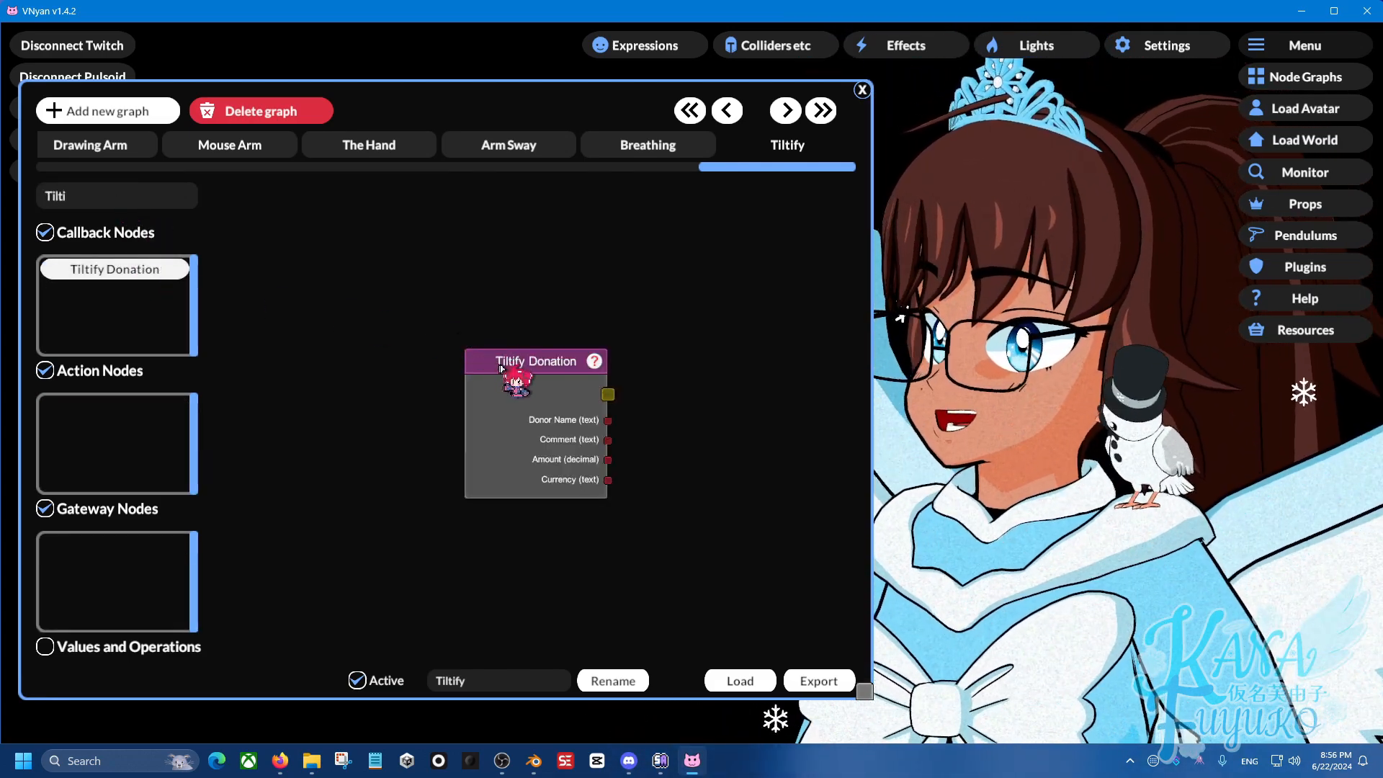
drag(535, 361, 317, 231)
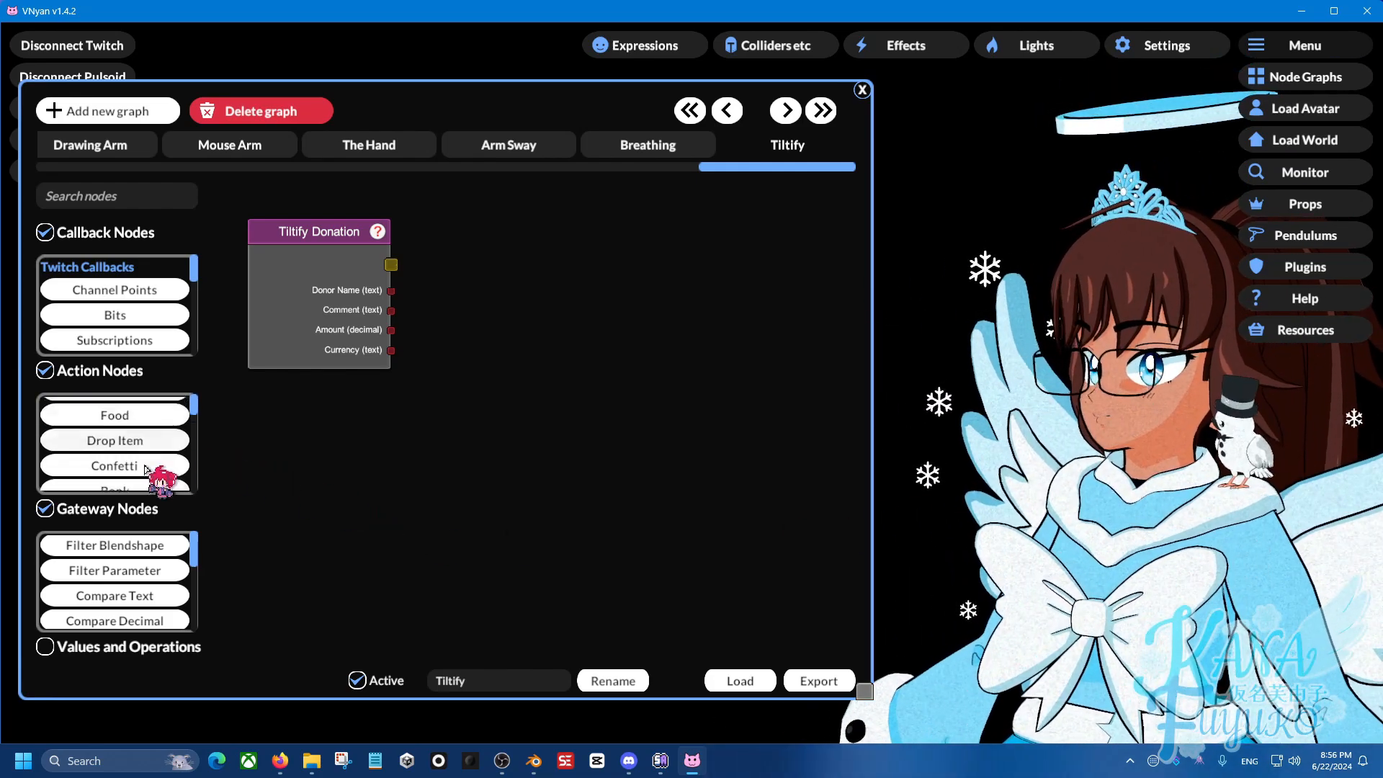
scroll(down, 3)
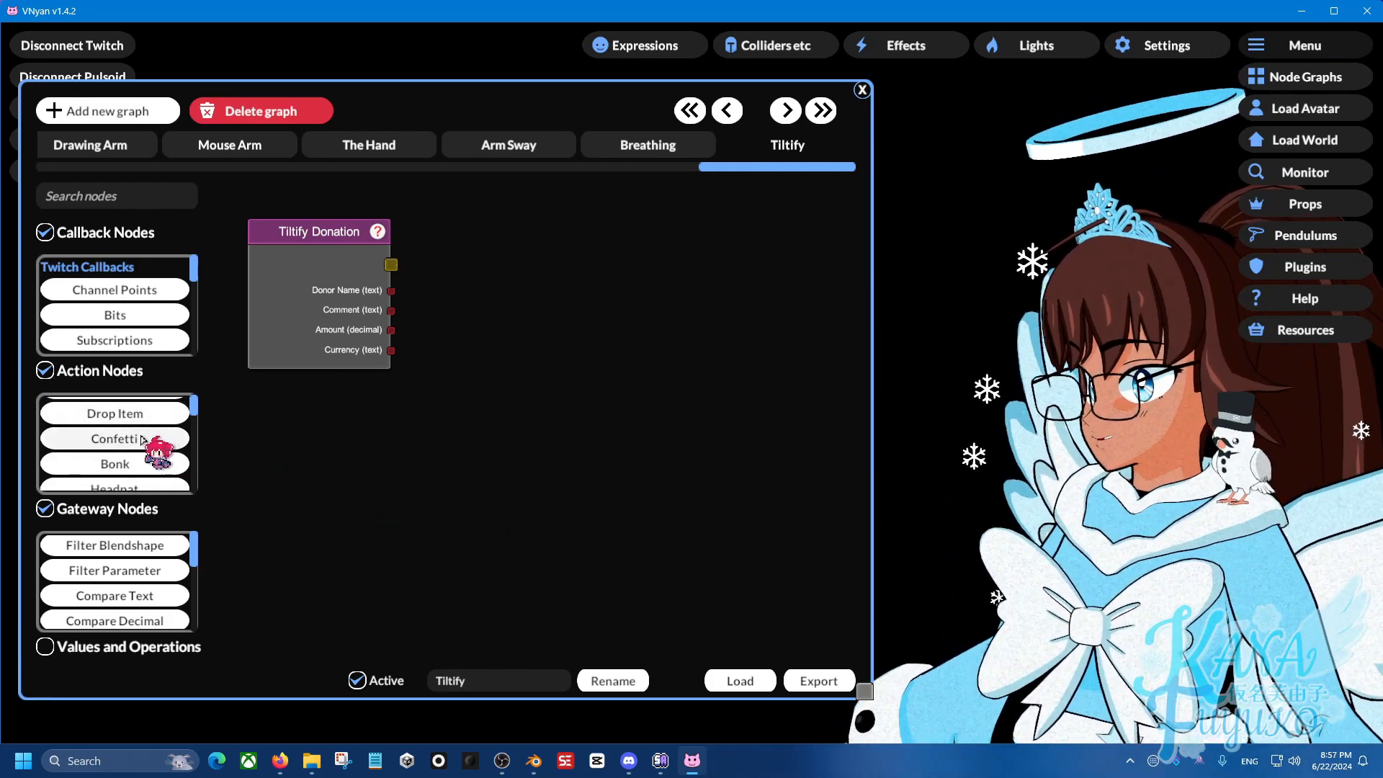
drag(114, 439, 535, 397)
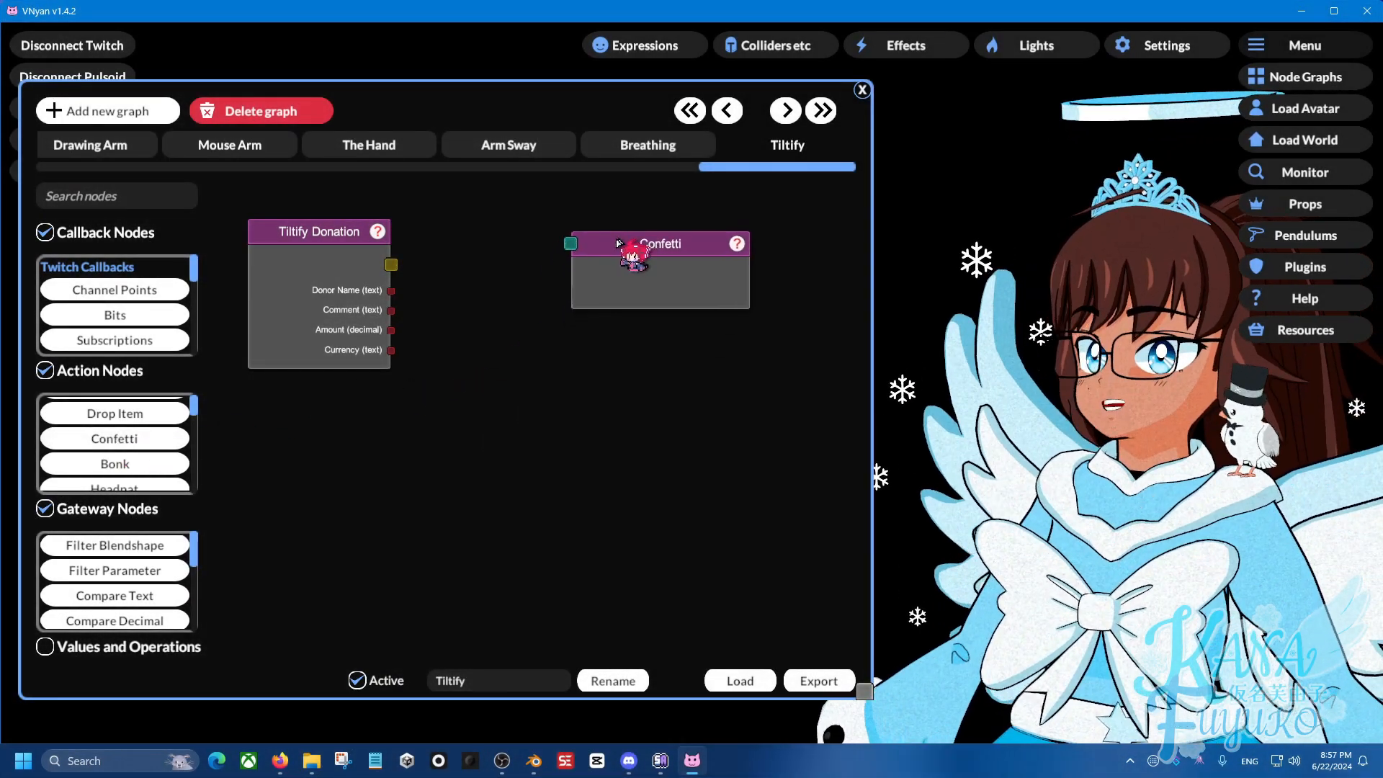
drag(392, 265, 570, 244)
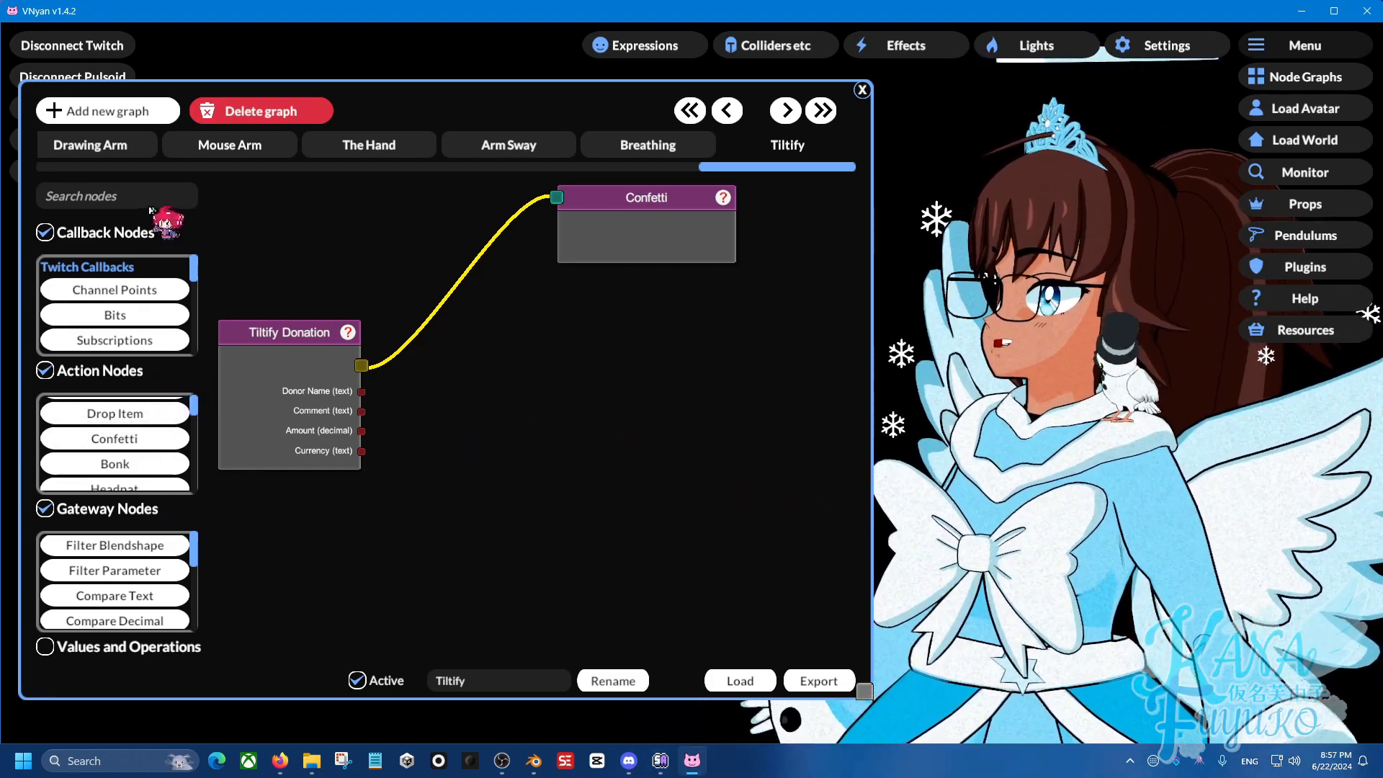
- Add Throw Item and Decimal to Number nodes, feeding donation Amount into Amount to throw
text(t)
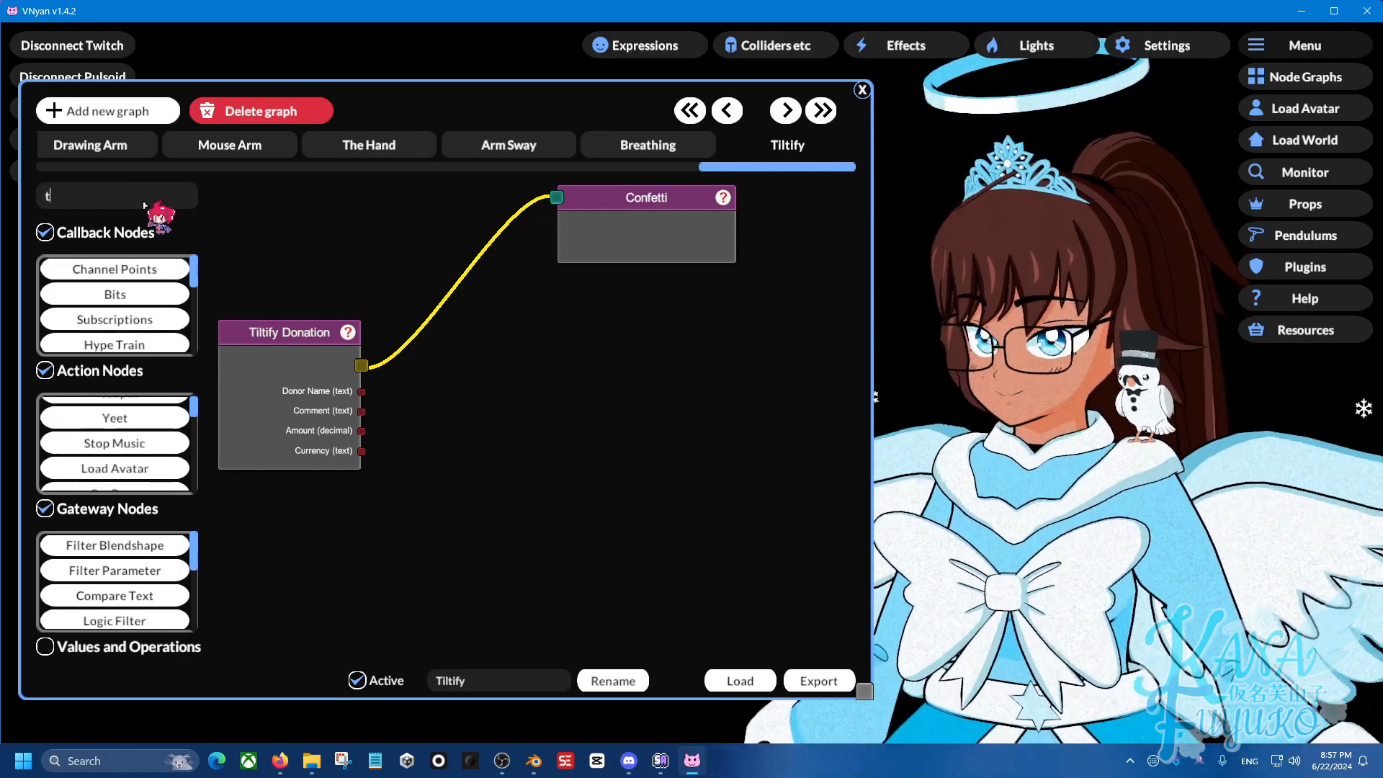
text(hr)
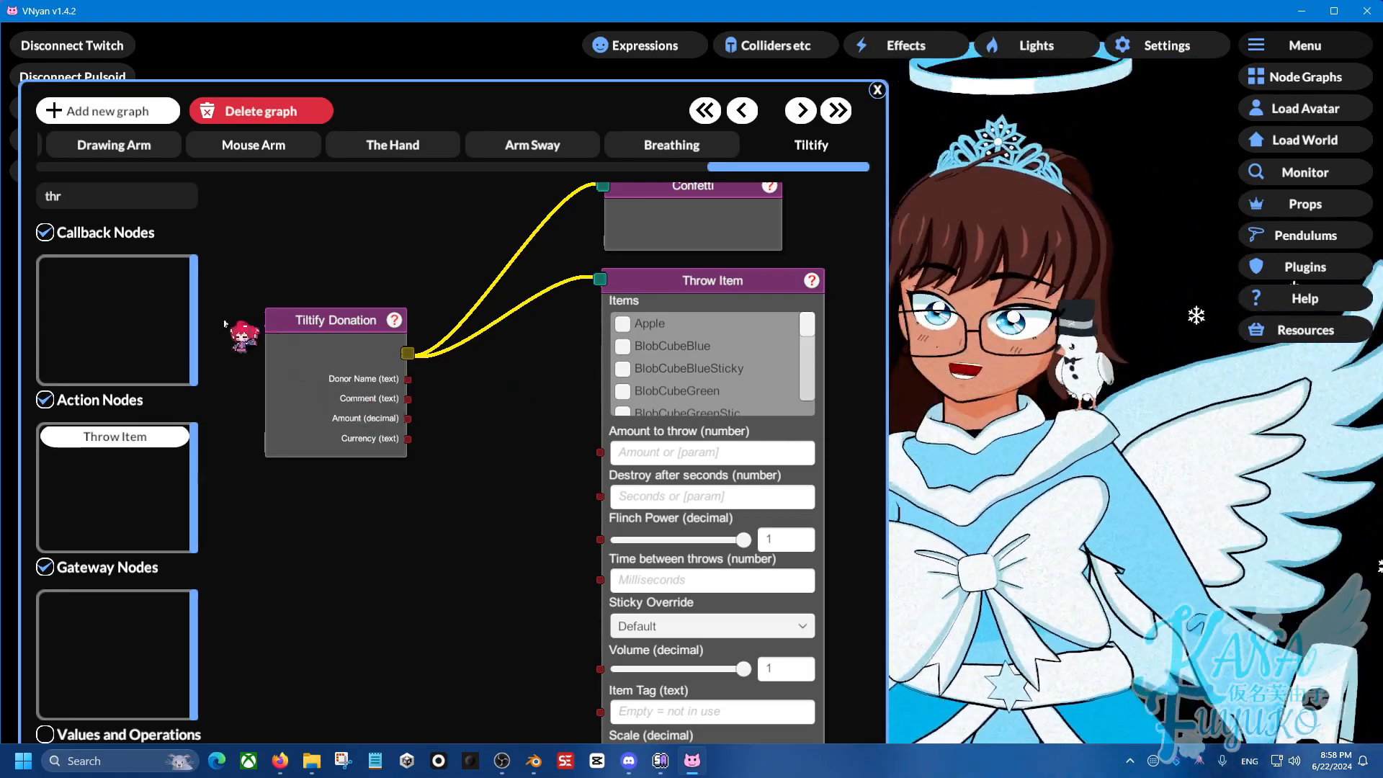
text(decim)
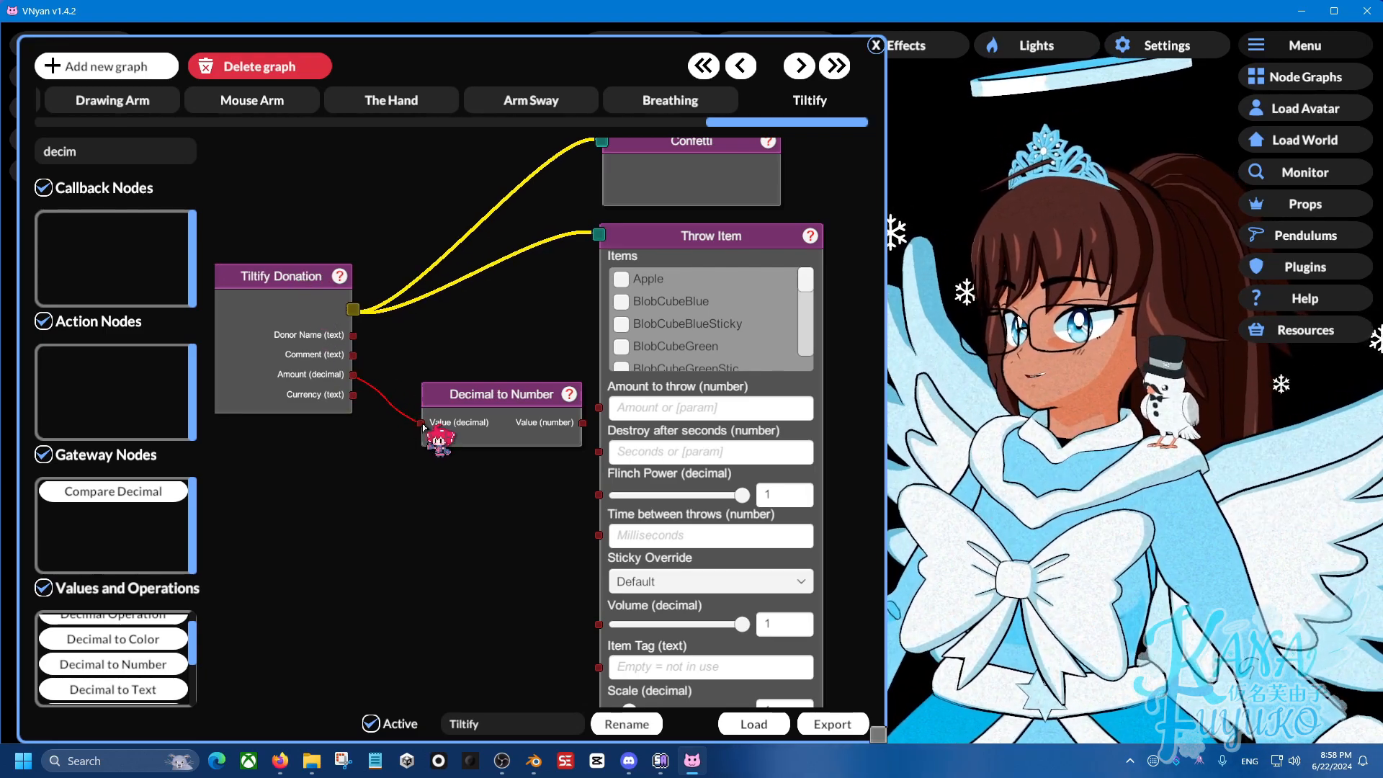
drag(500, 394, 458, 384)
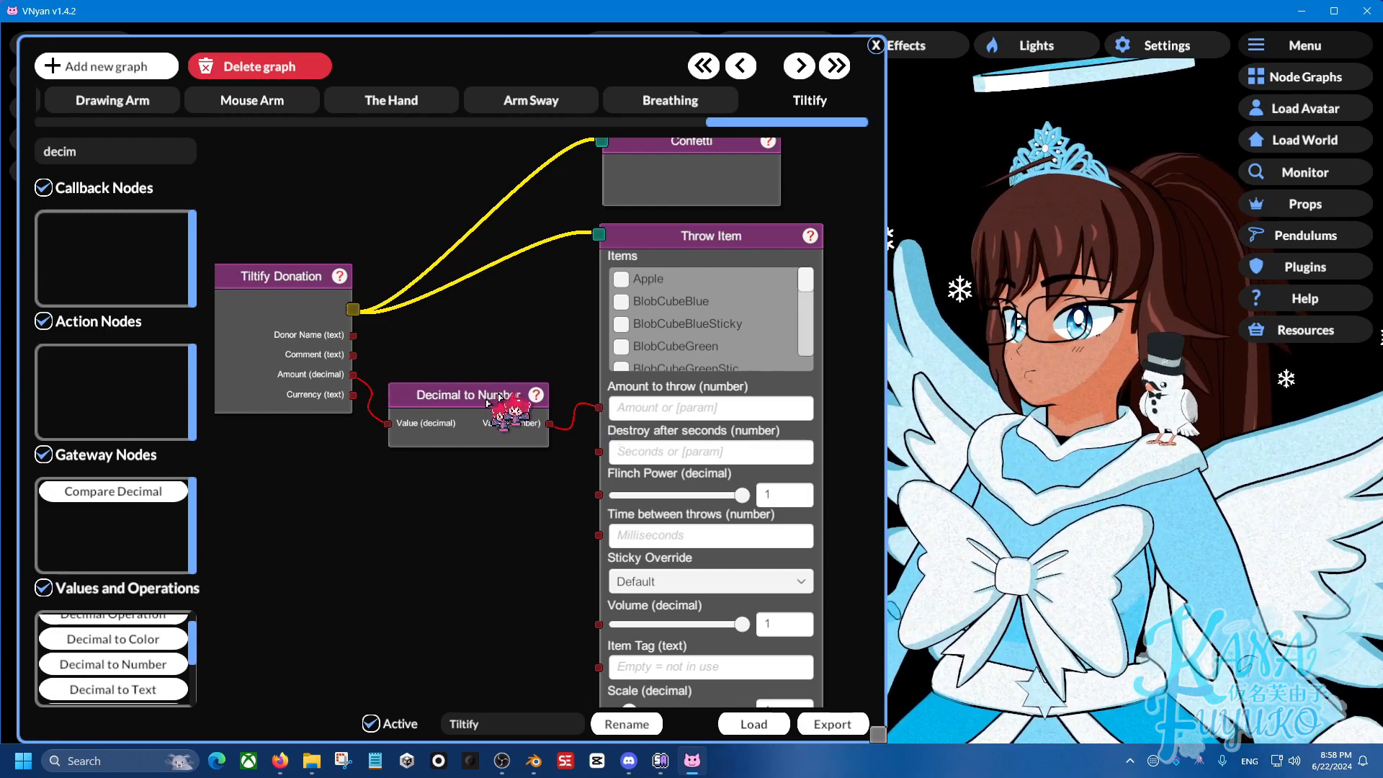
- Set Throw Item to Apple and adjust its Sticky Override setting
scroll(down, 3)
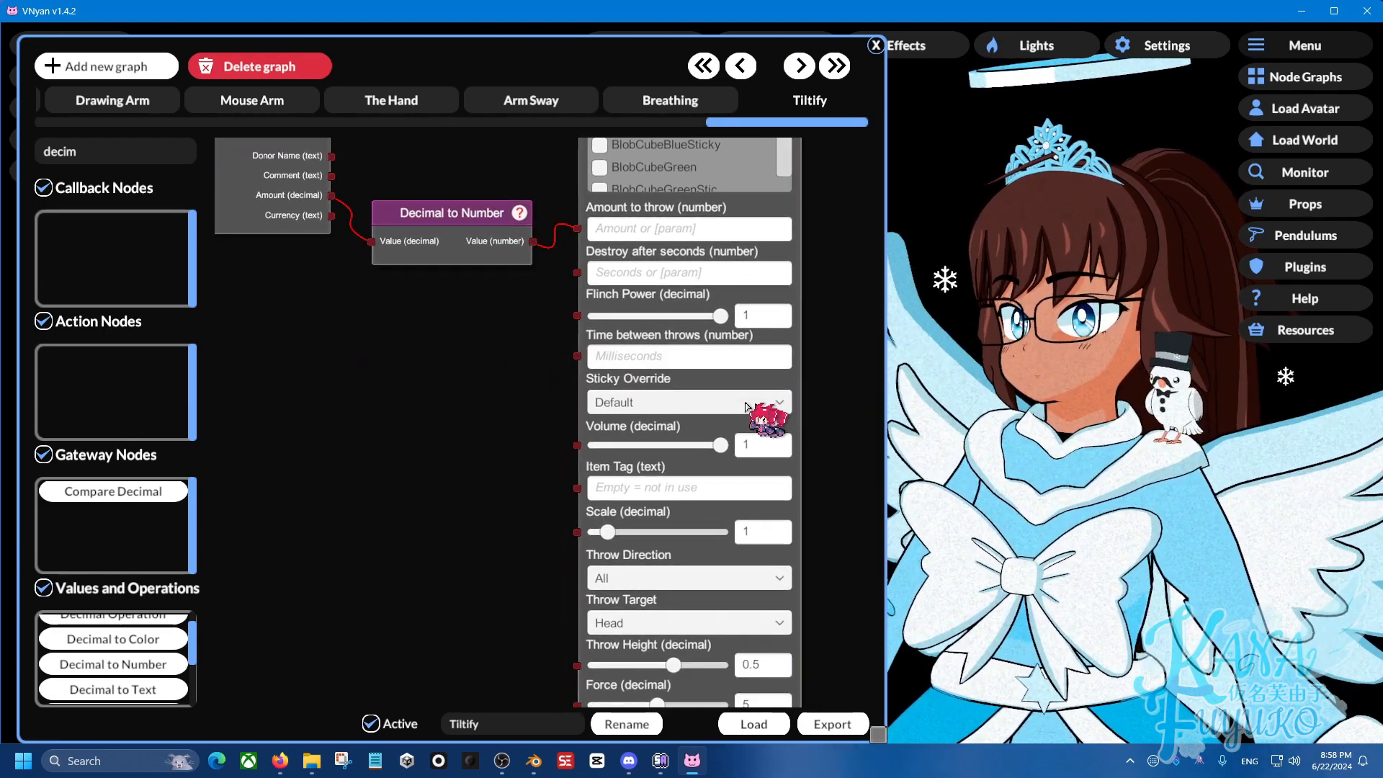
click(688, 402)
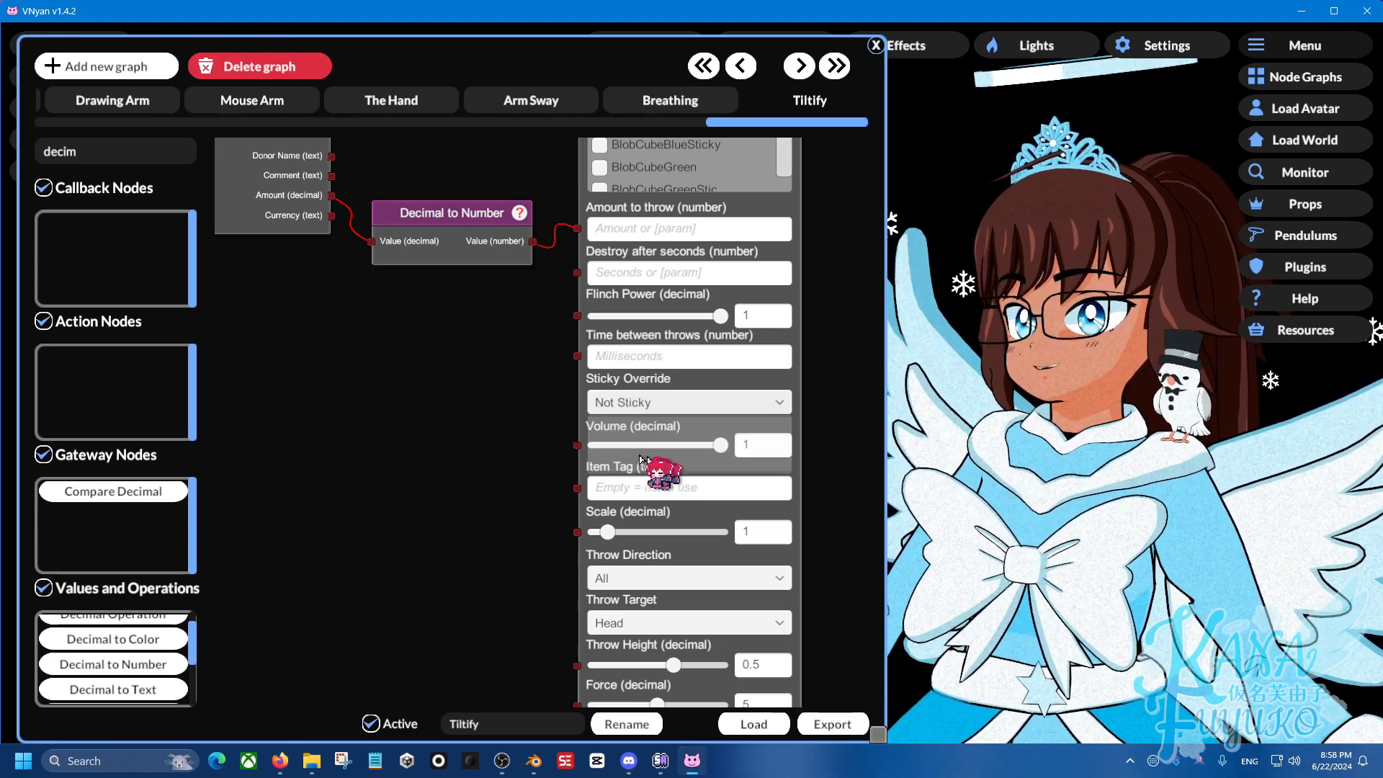
scroll(down, 3)
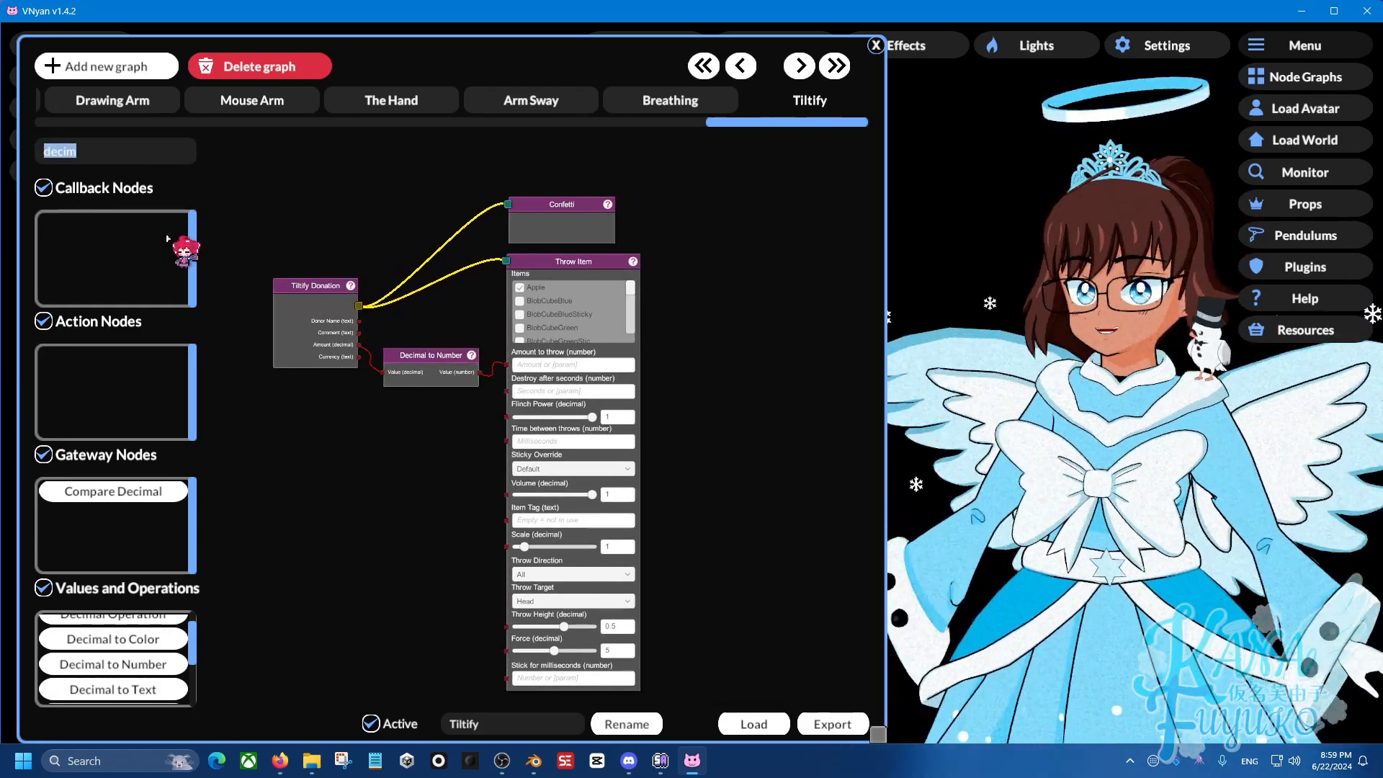
- Add a Play Animation node playing the California Gurls dance, wired to Tiltify Donation
text(ani)
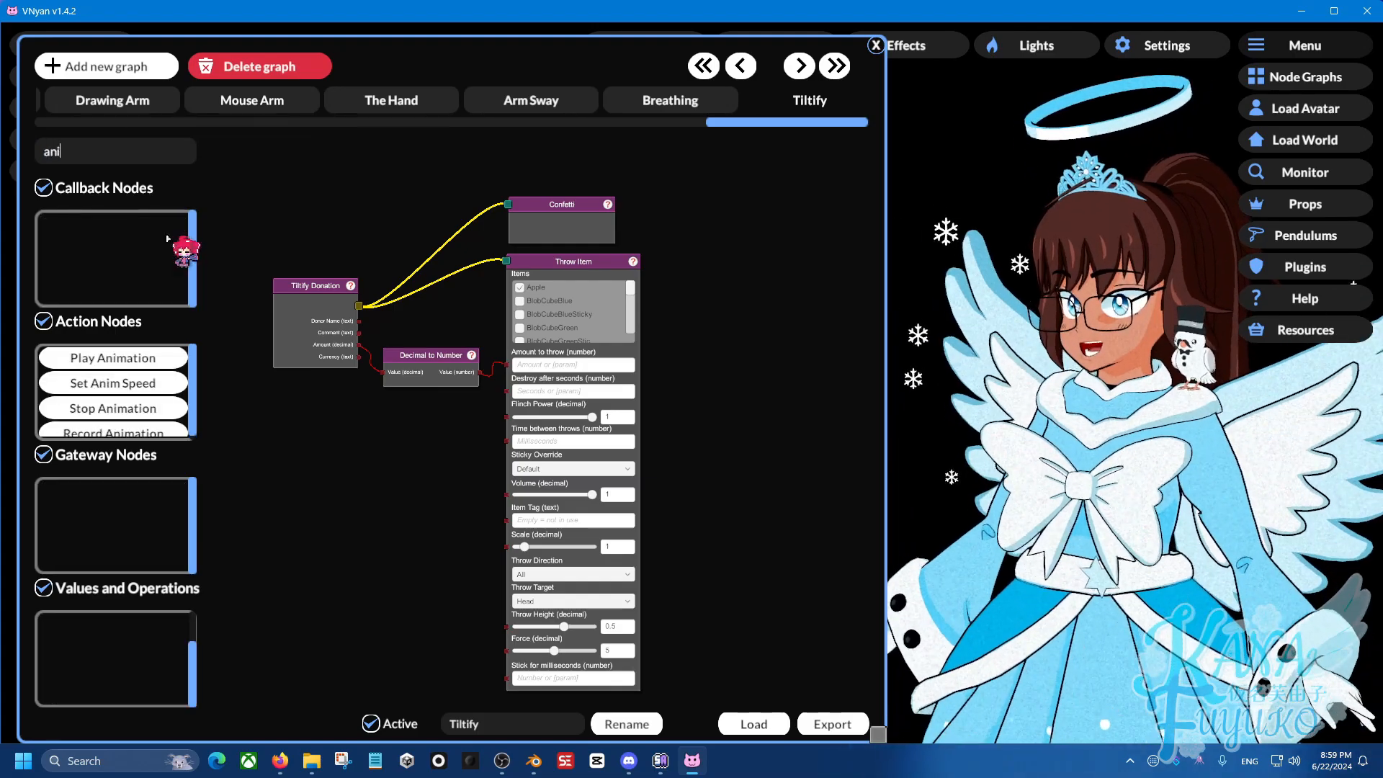
text(m)
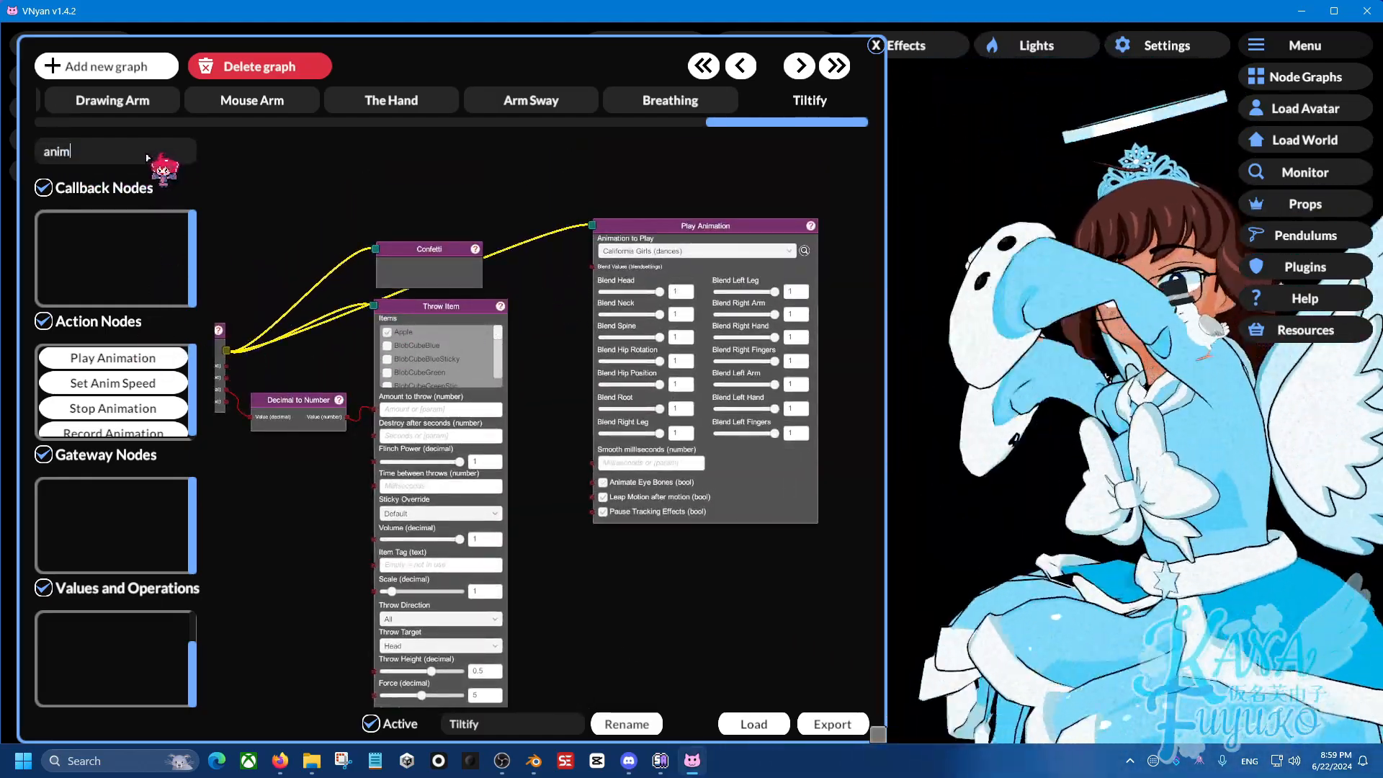
- Add a 5000 ms Wait node after Play Animation, feeding a Stop Animation node
text(wati)
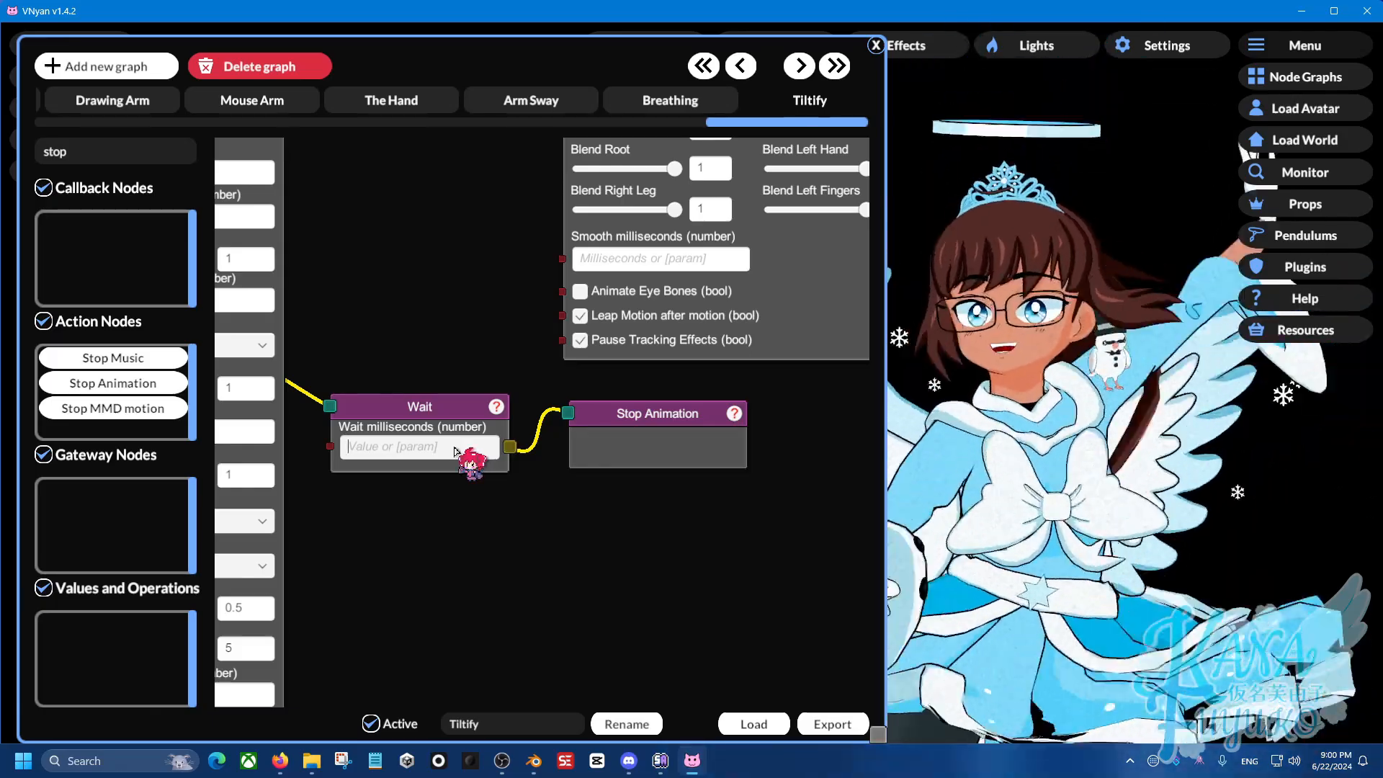
text(1000)
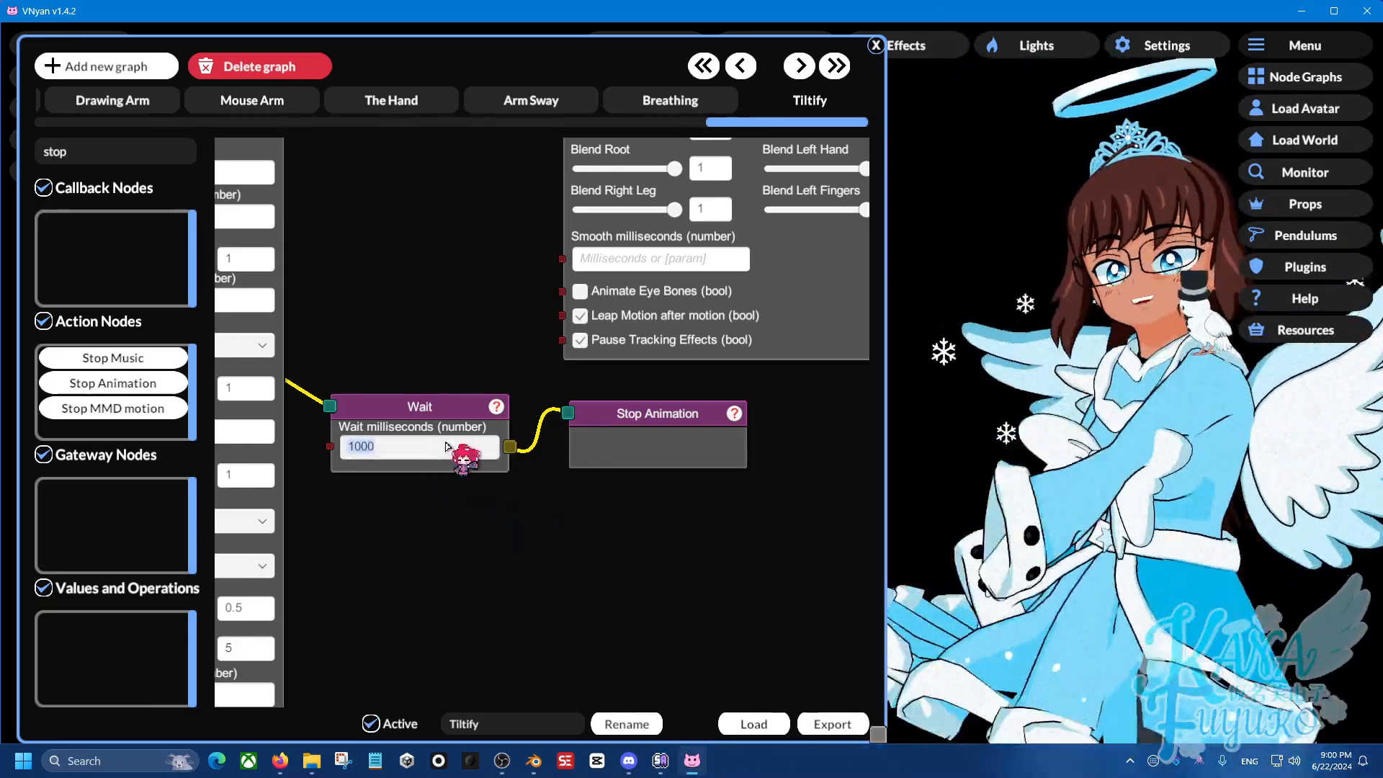
text(5000)
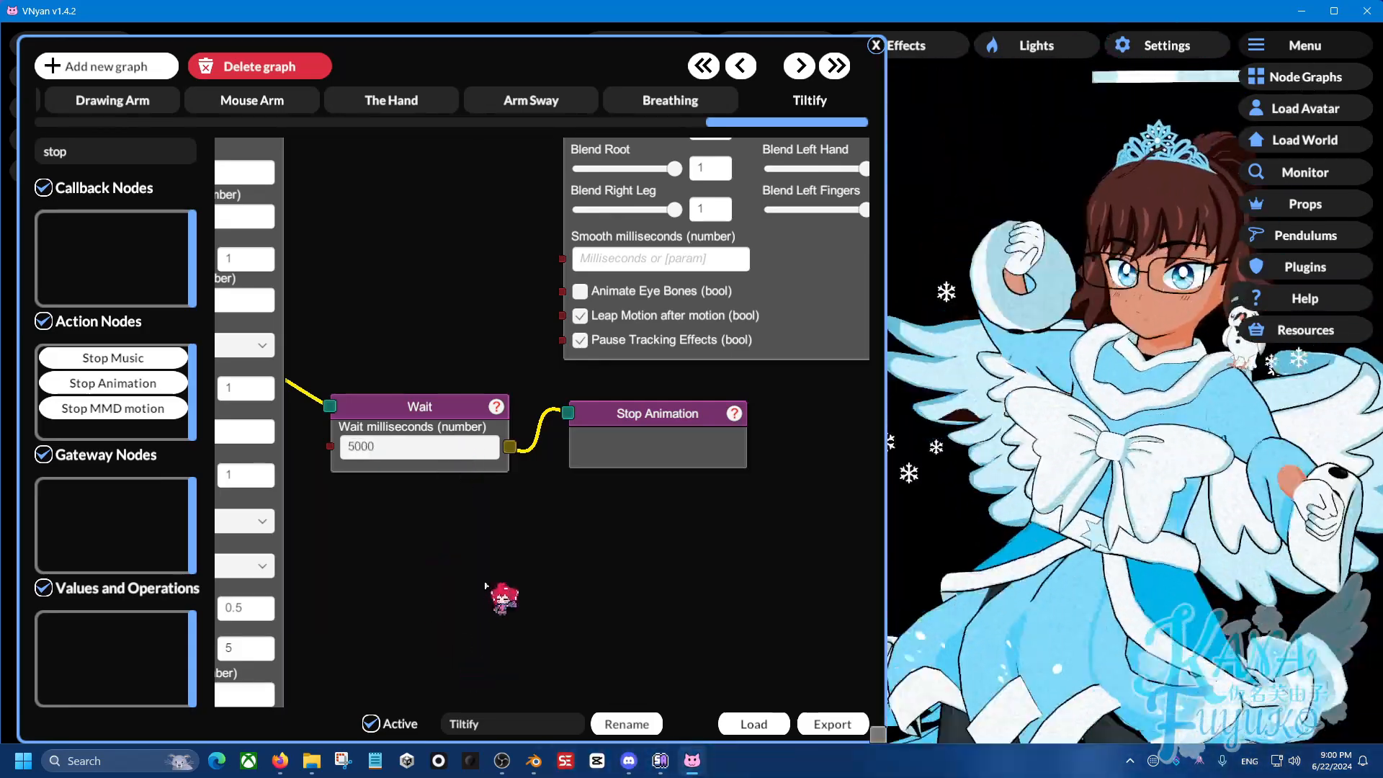